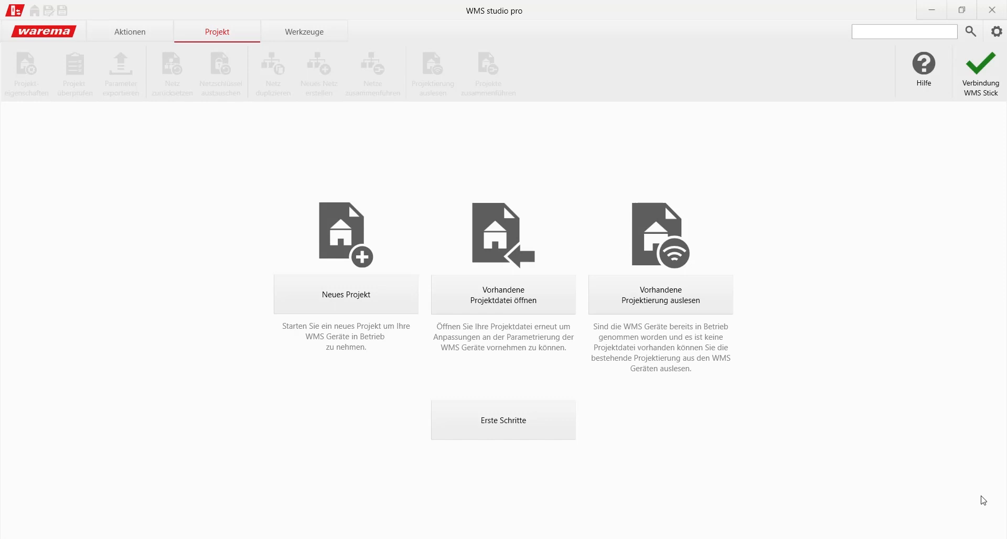
- Open the existing project file Markise.wmsp
left_click(503, 294)
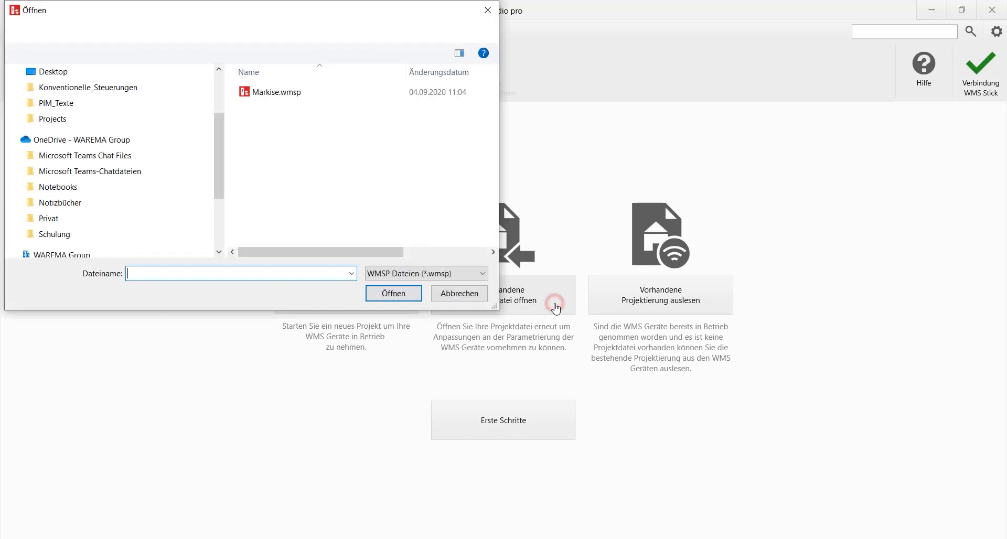
left_click(459, 294)
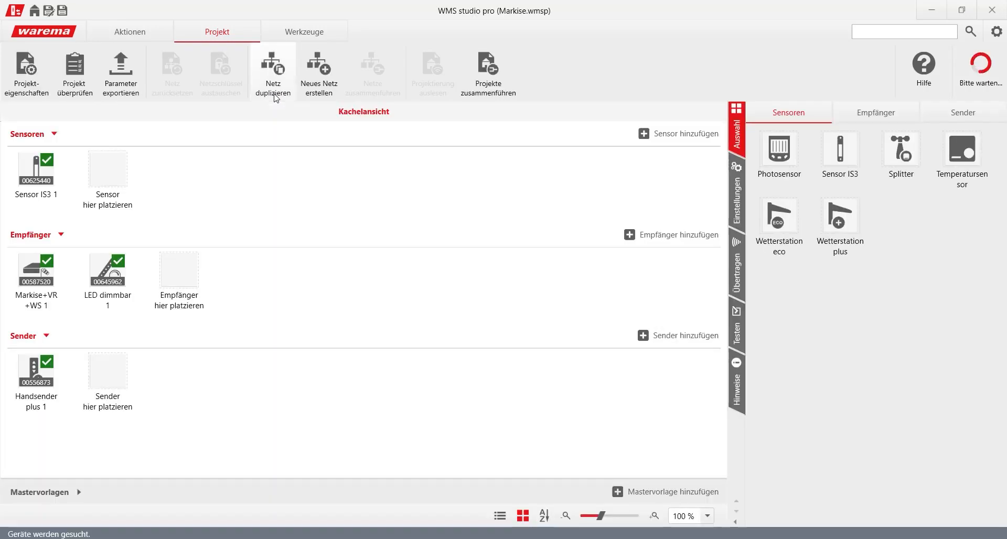
mouse_move(364, 111)
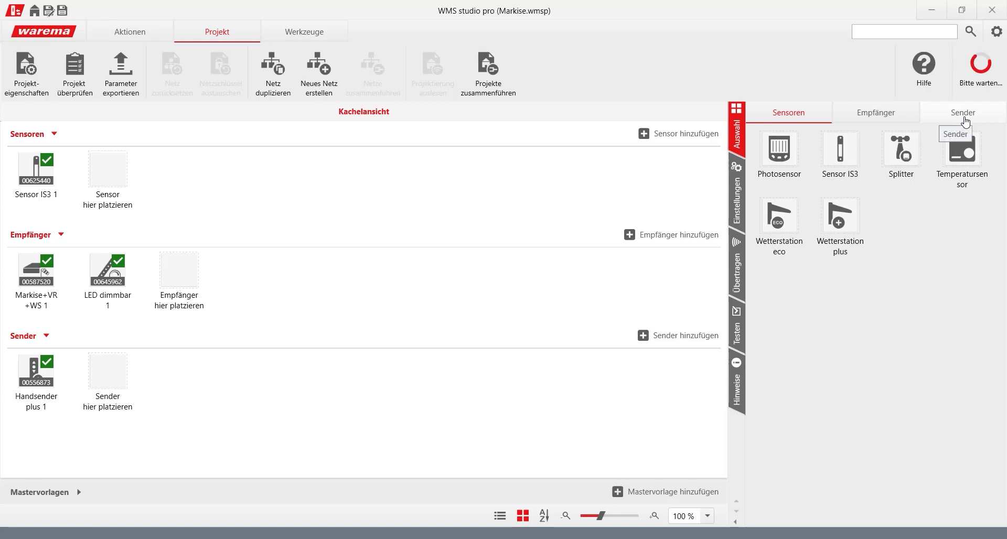
- Add a WebControl pro transmitter from Sender > App/Web and accept activating the central timer
left_click(963, 113)
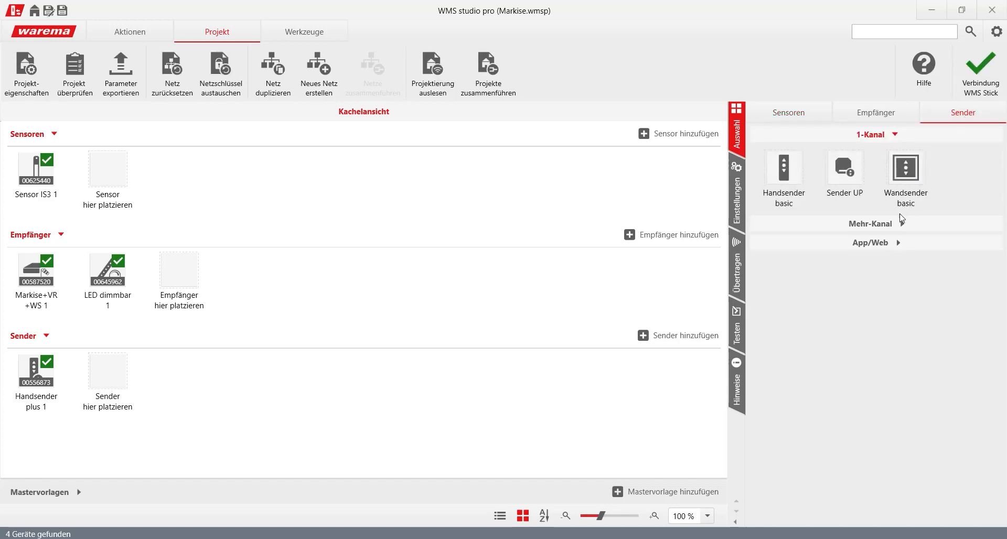
left_click(871, 242)
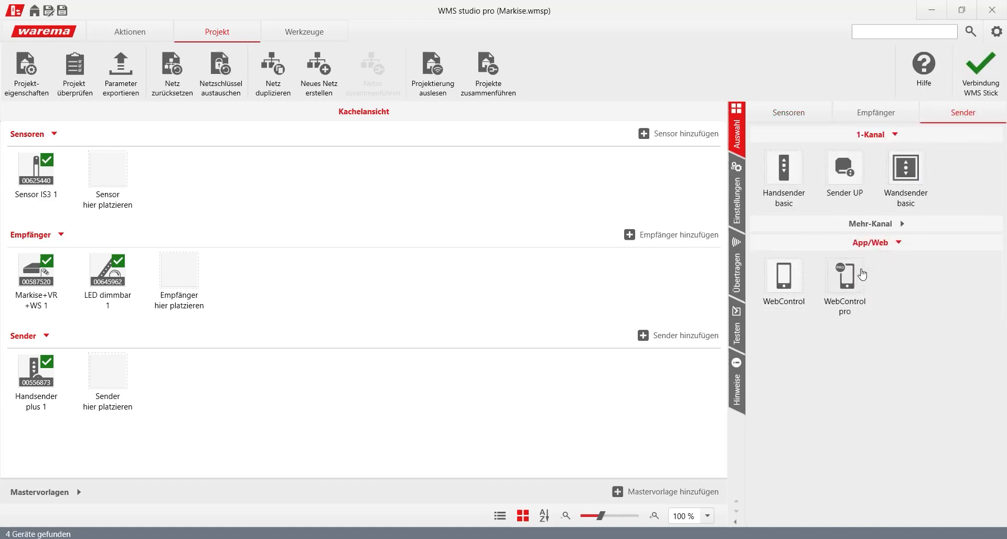
left_click(845, 281)
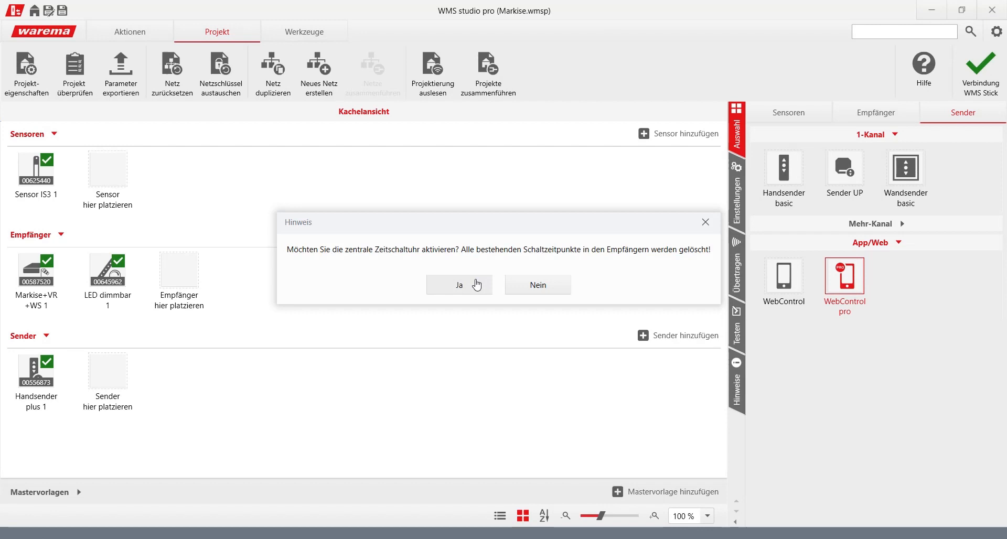
mouse_move(473, 288)
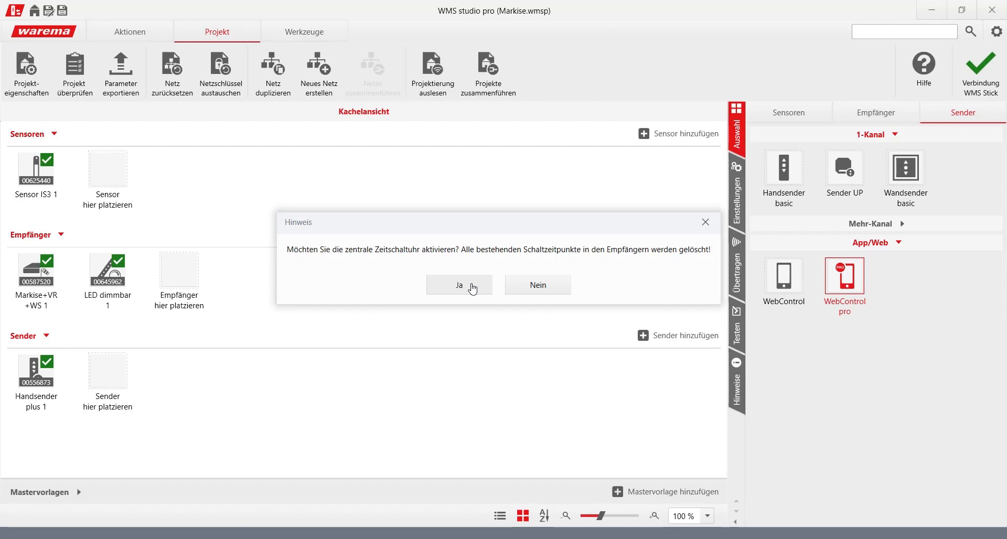
left_click(458, 285)
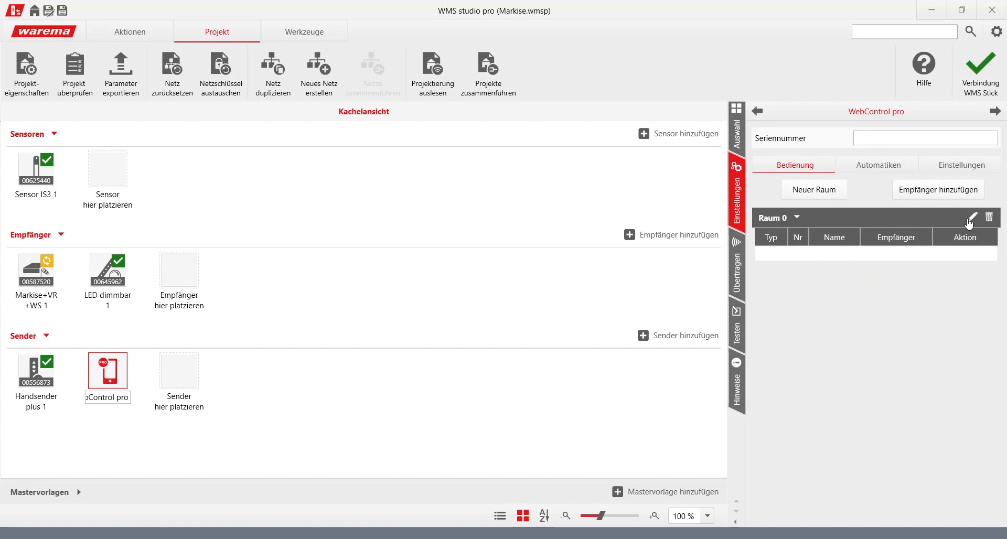
mouse_move(971, 216)
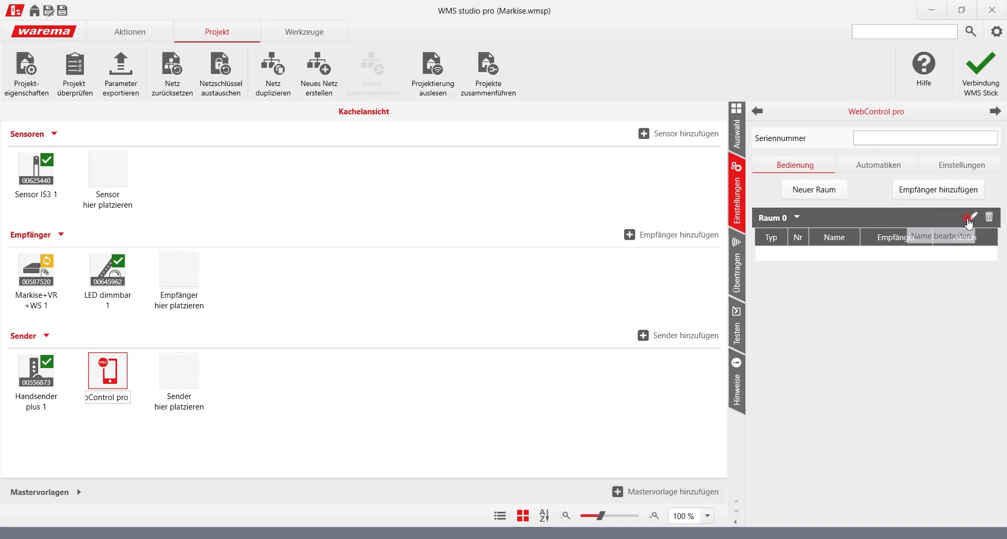
- Rename the WebControl pro's room Raum 0 to Terrasse
left_click(971, 217)
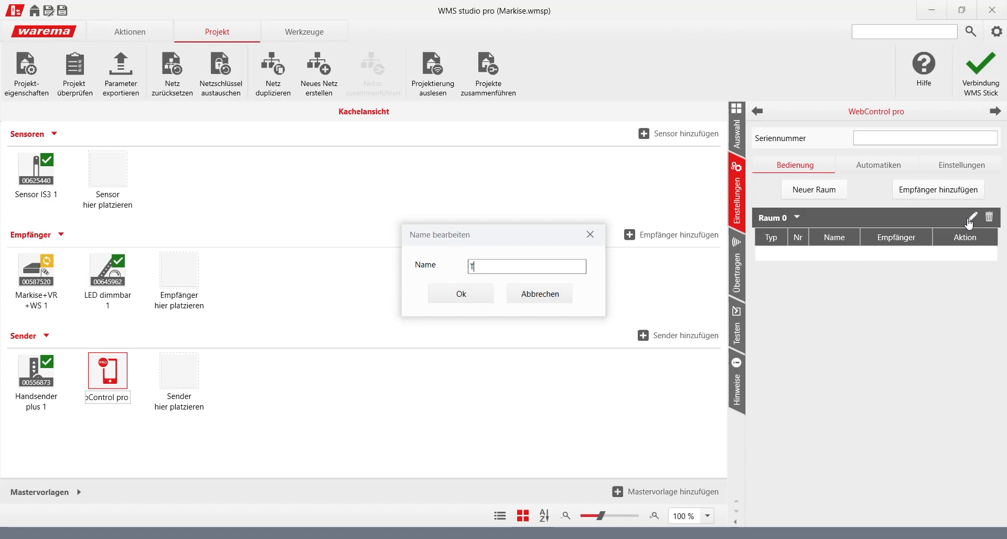
type("Terrasse")
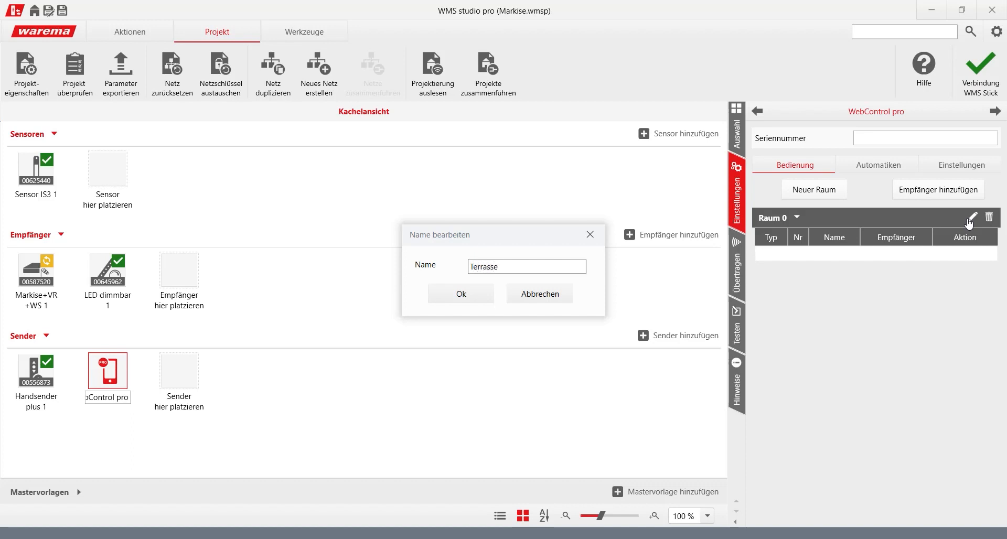
left_click(459, 293)
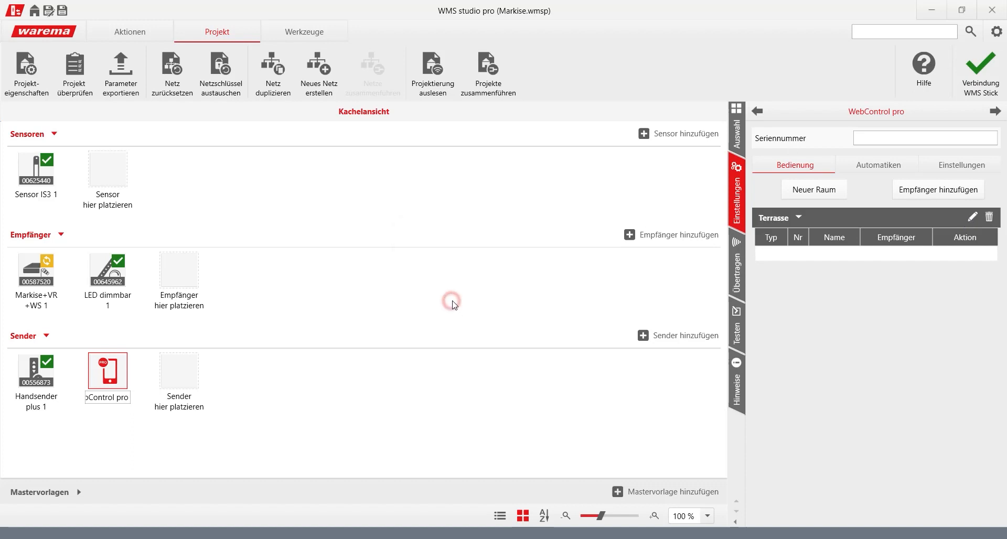
- Create a new channel named Markise in room Terrasse
left_click(937, 190)
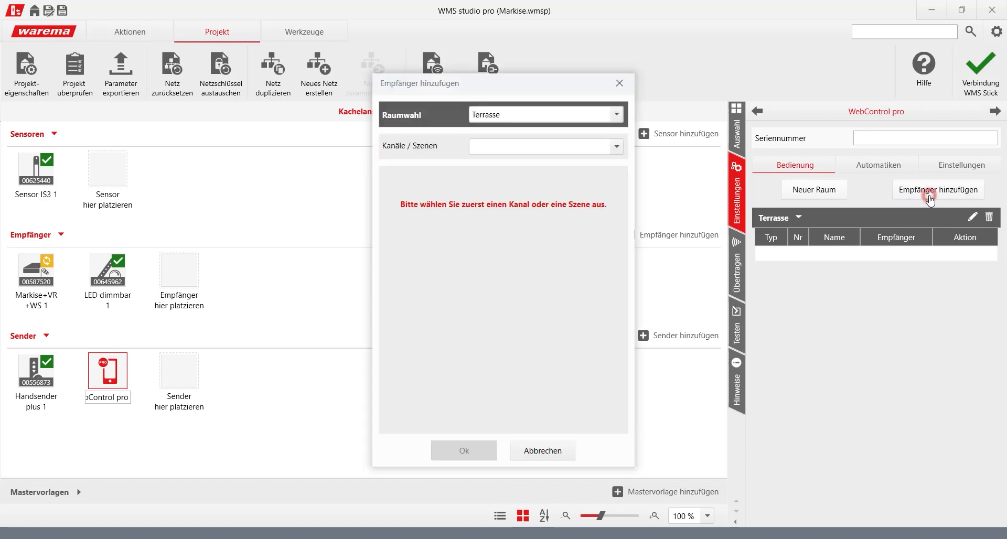
left_click(614, 146)
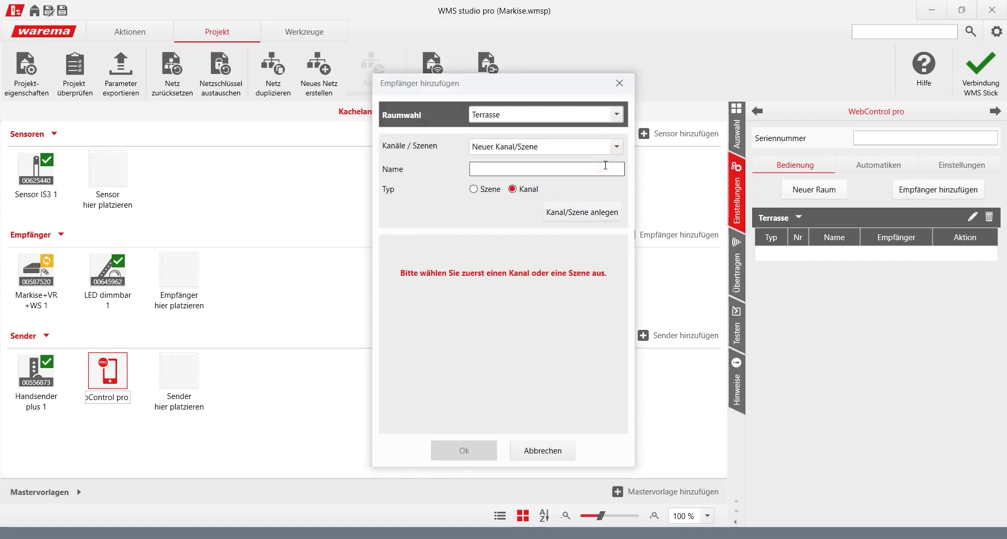
type("Markise")
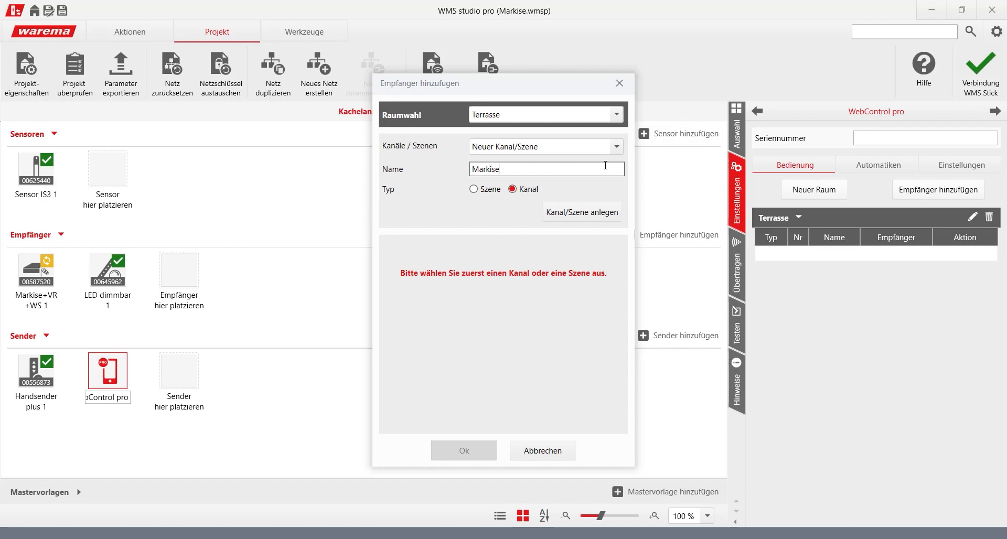
left_click(582, 212)
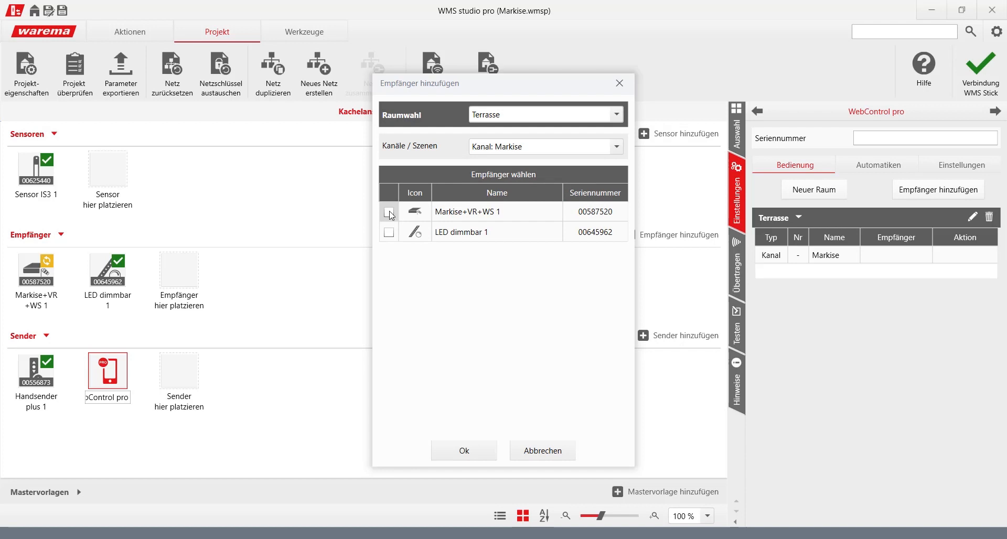
- Assign receiver Markise+VR+WS 1 to the Markise channel and begin adding another receiver
left_click(388, 212)
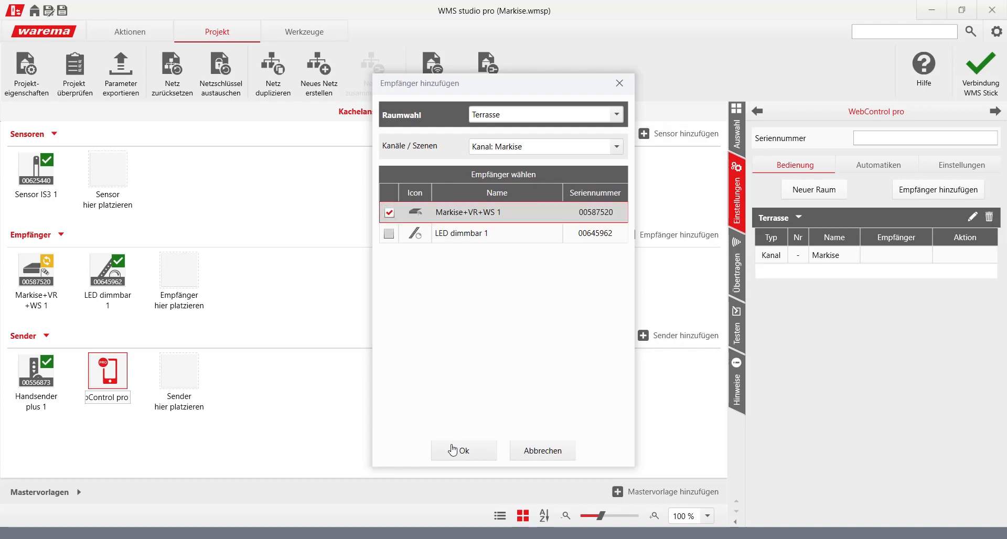
left_click(457, 450)
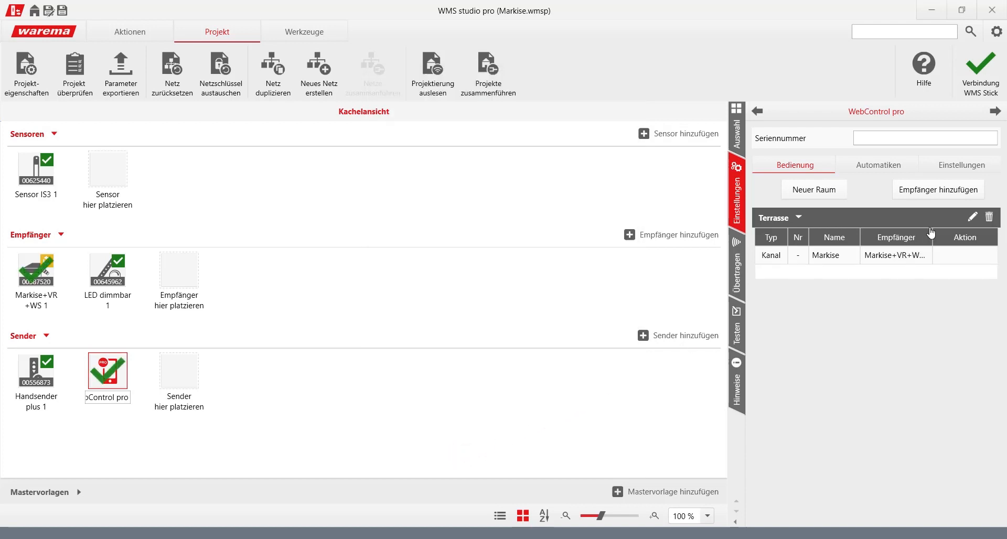
left_click(938, 189)
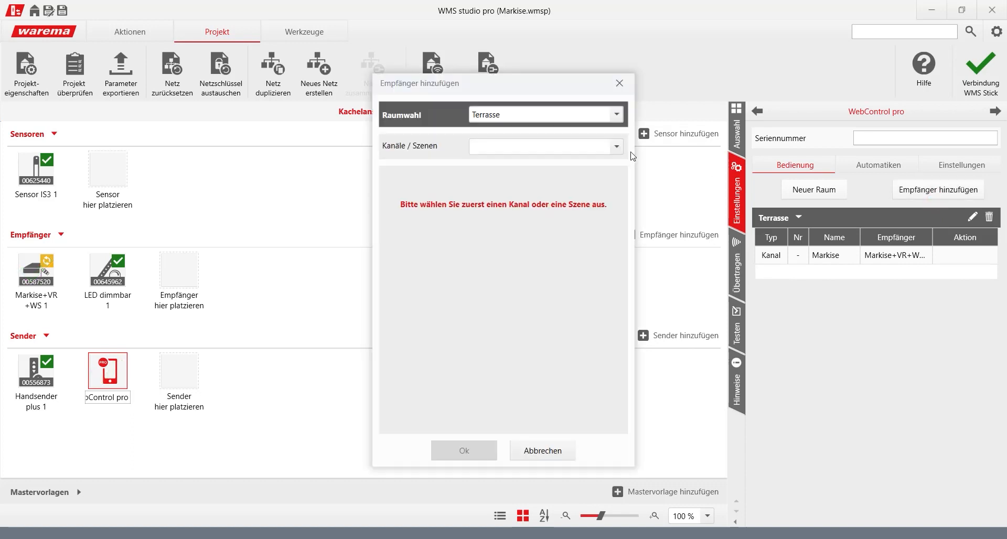
- Create channel Licht in Terrasse with LED dimmbar 1 as its receiver
left_click(546, 147)
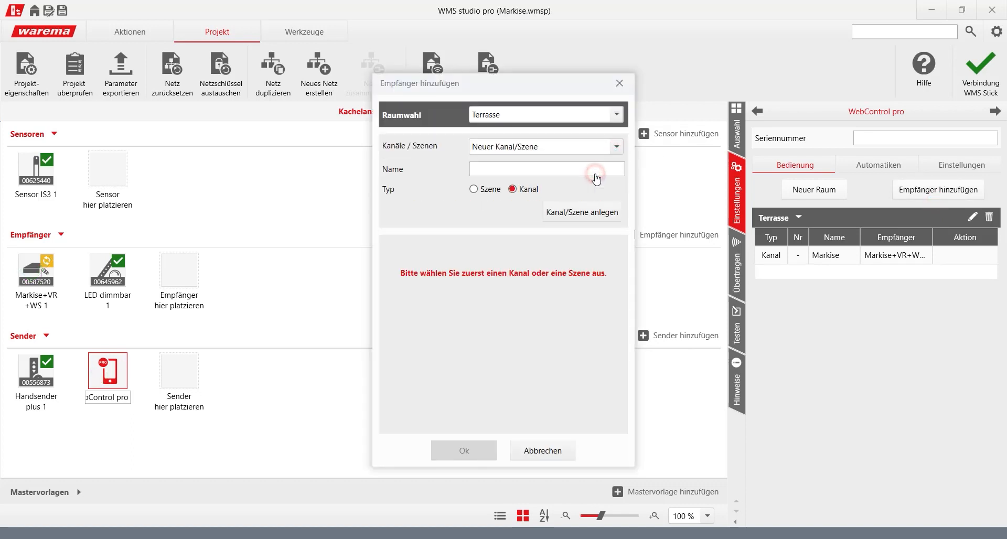
type("L")
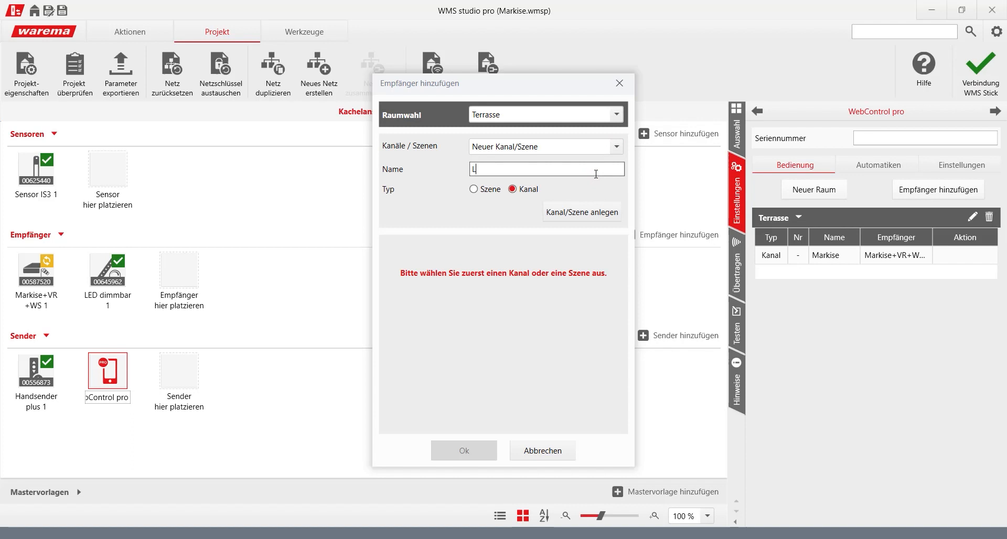
type("icht")
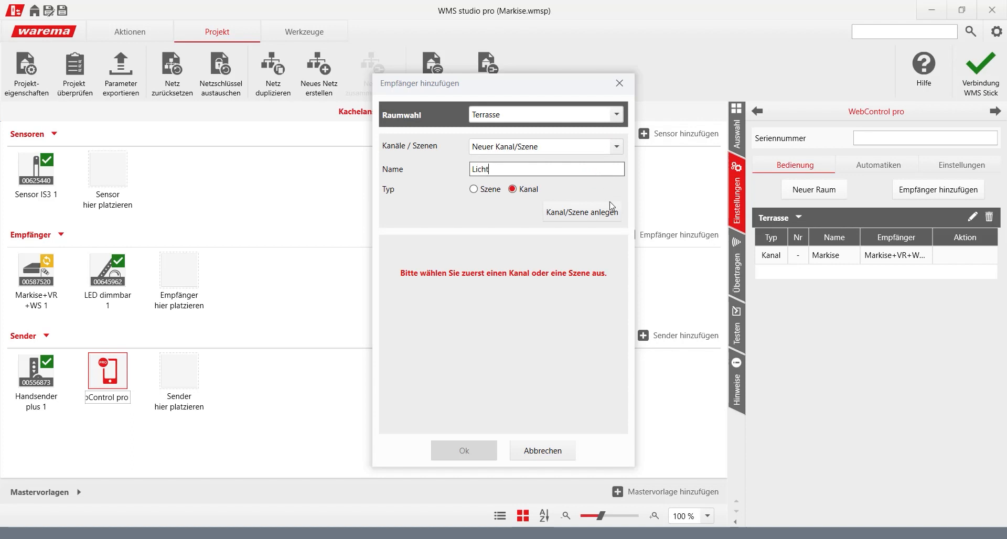
left_click(581, 212)
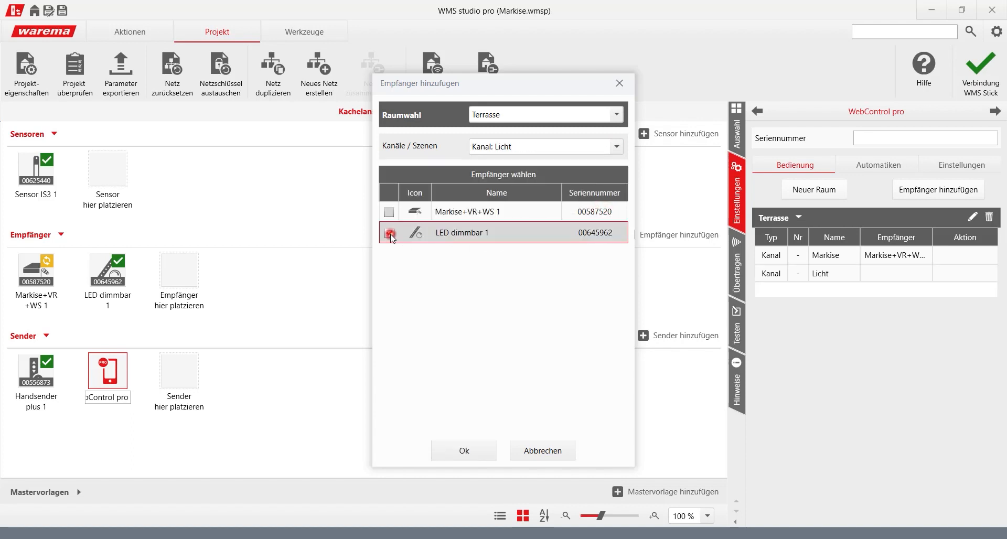
left_click(463, 450)
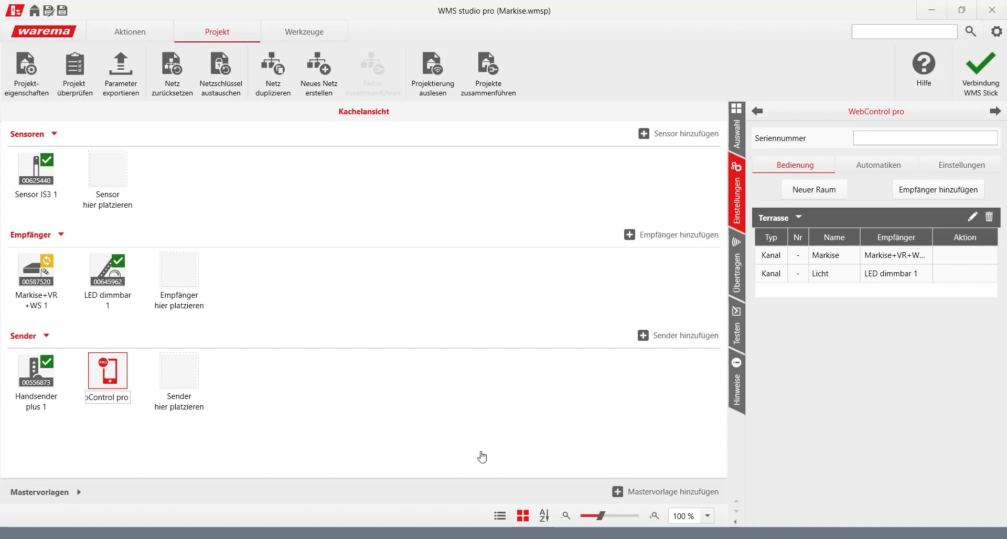
left_click(737, 263)
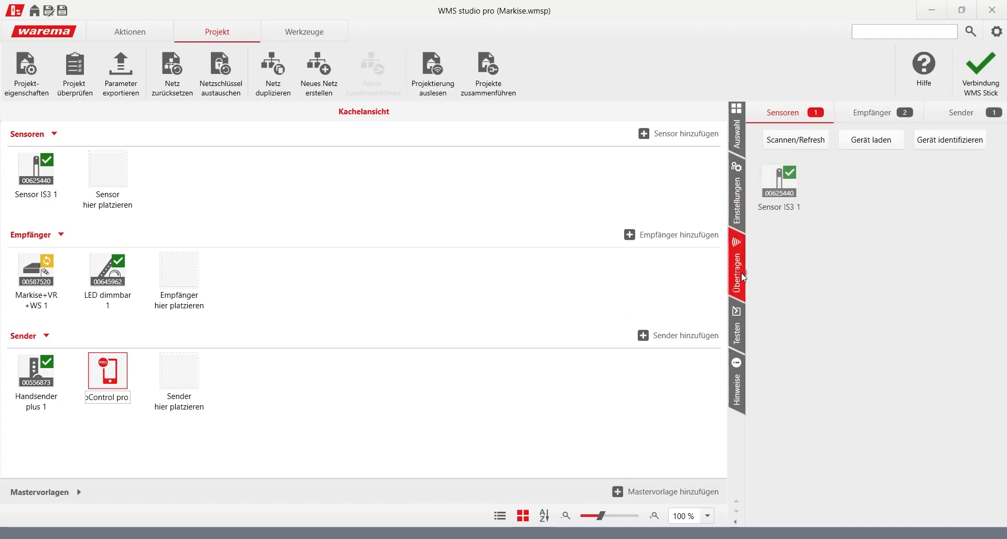
- Load the project data into receiver Markise+VR+WS 1 so it shows green
left_click(872, 112)
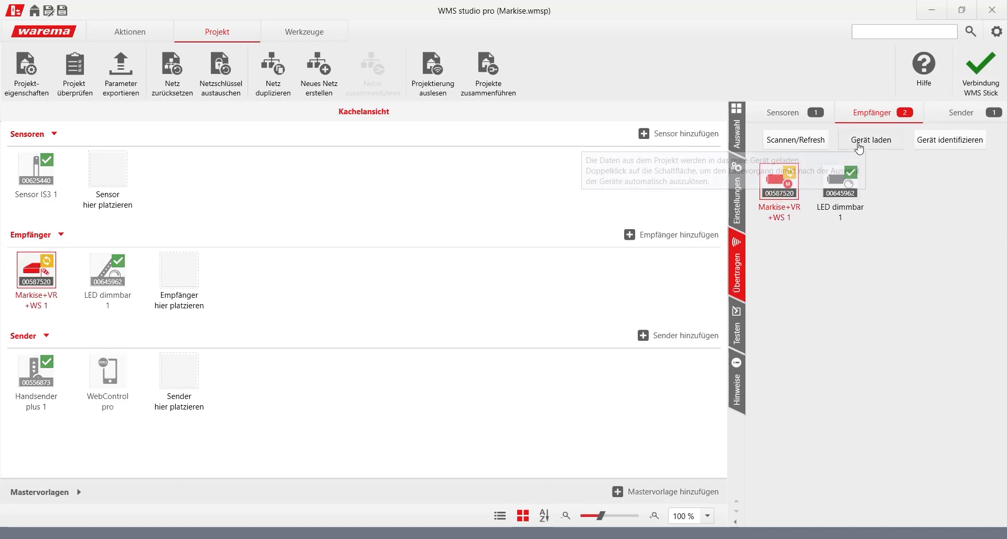
left_click(870, 140)
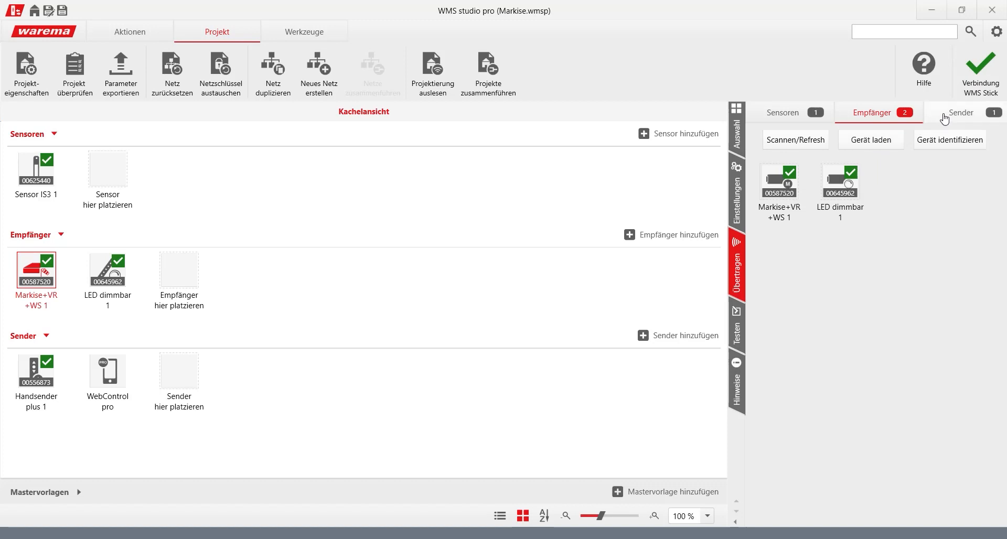
- Load the project data into the WebControl pro sender so all devices show green
left_click(958, 112)
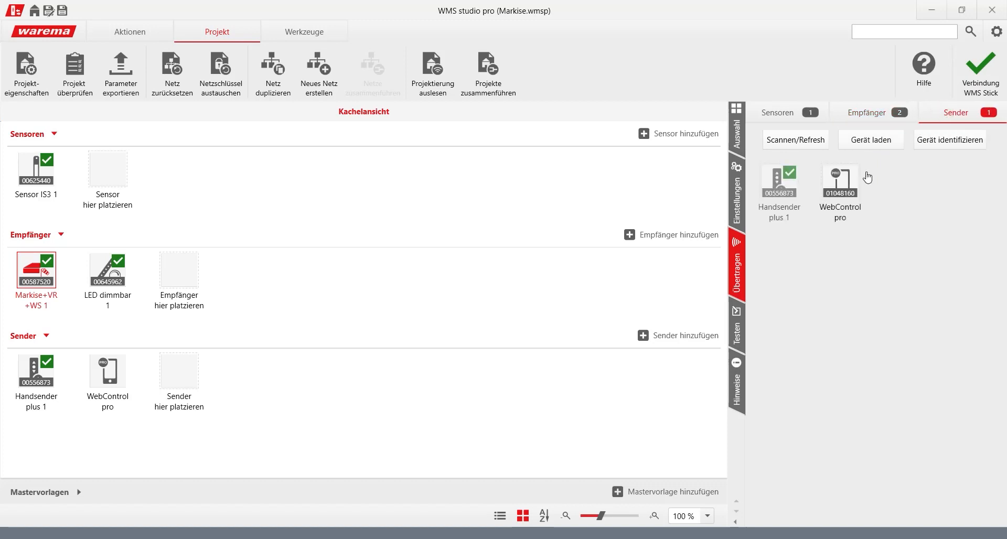
left_click(841, 183)
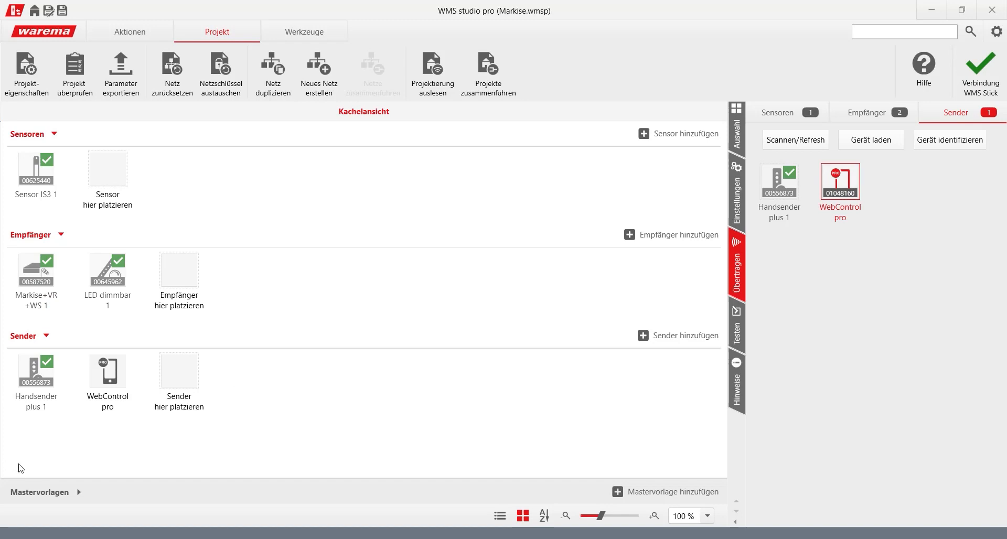
left_click(107, 372)
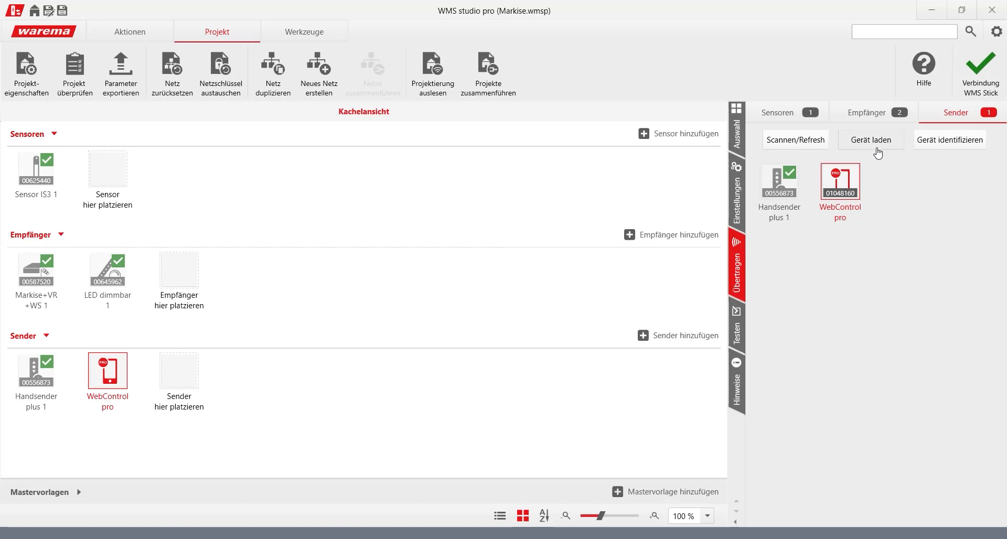
left_click(871, 139)
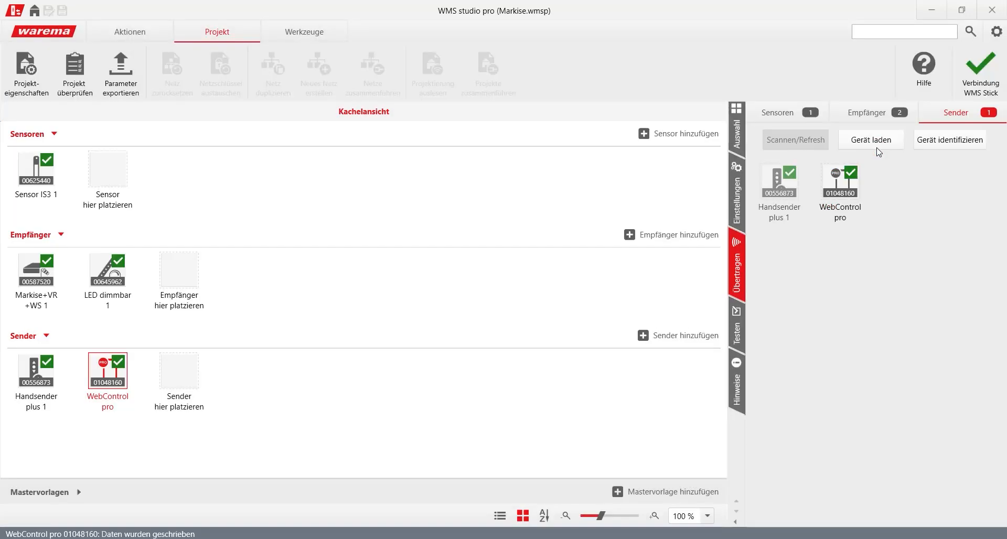
mouse_move(871, 139)
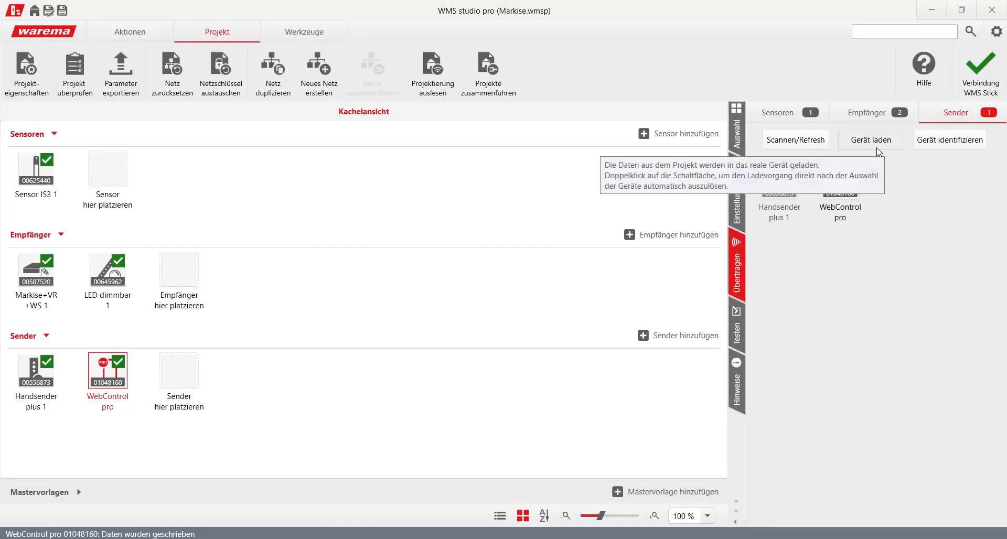